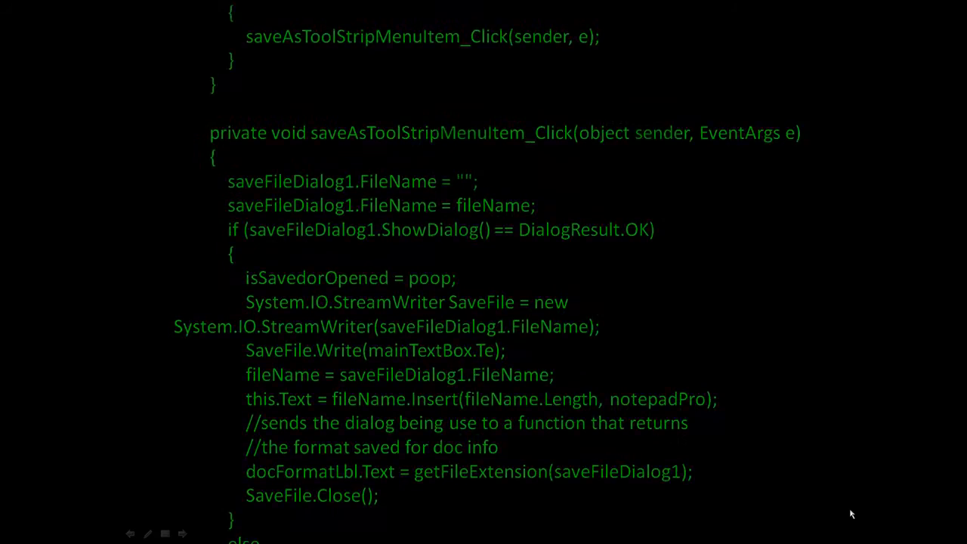
- Scroll the Form1 design view to show the picture area and Display button
{"action": "scroll", "scroll_direction": "up", "scroll_amount": 3}
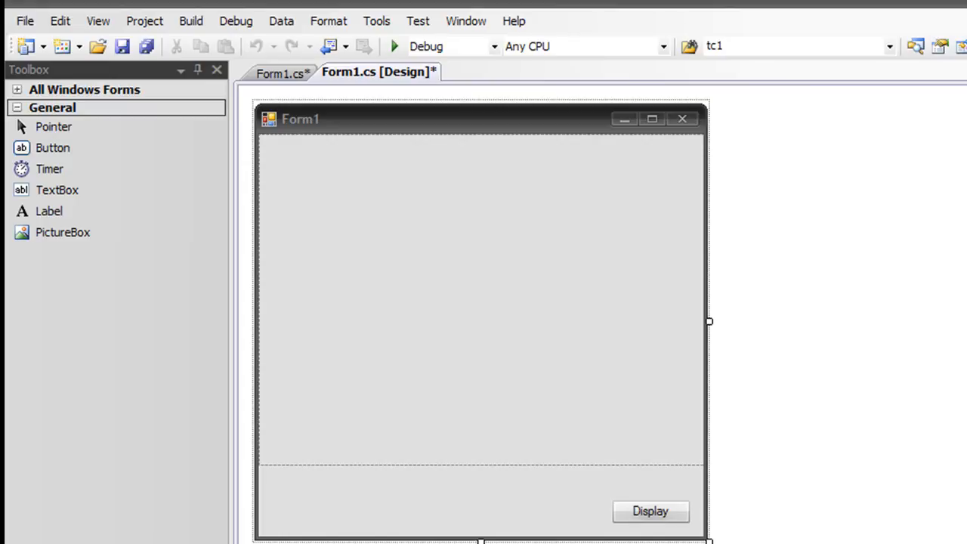
- Create the Display button's click handler setting pictureBox1.ImageLocation to the aadatarecovery.com image URL
{"action": "left_click", "coordinate": [649, 511]}
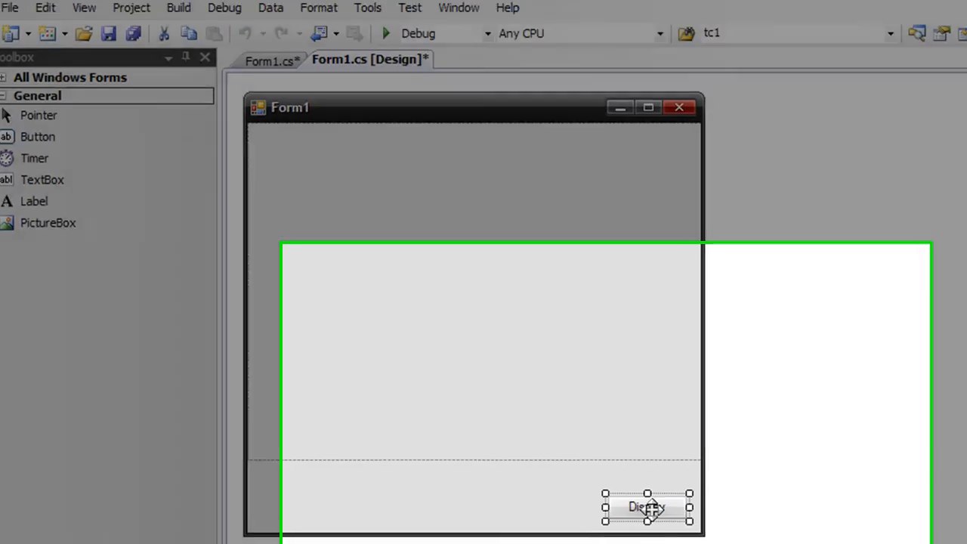
{"action": "double_click", "coordinate": [647, 506]}
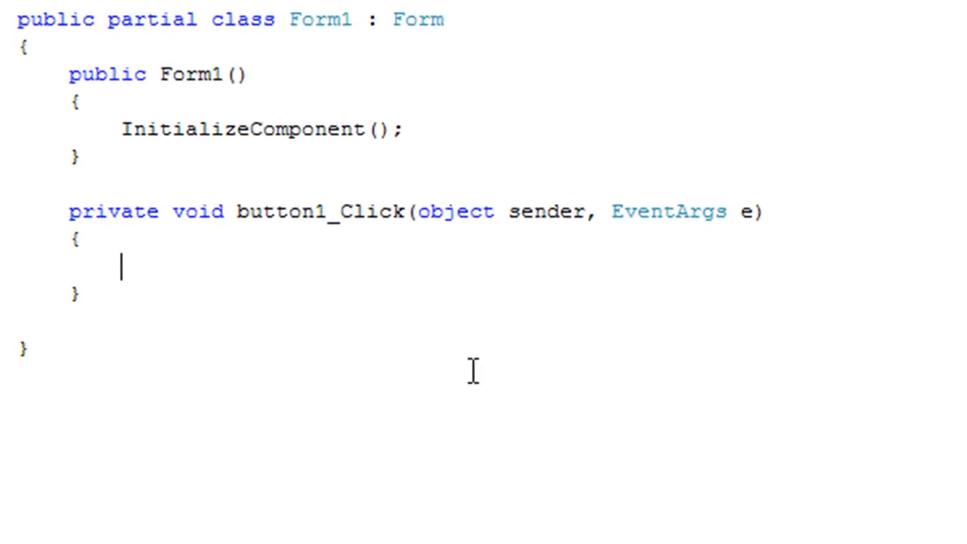
{"action": "type", "text": "pictureBox1.ImageLocation ="}
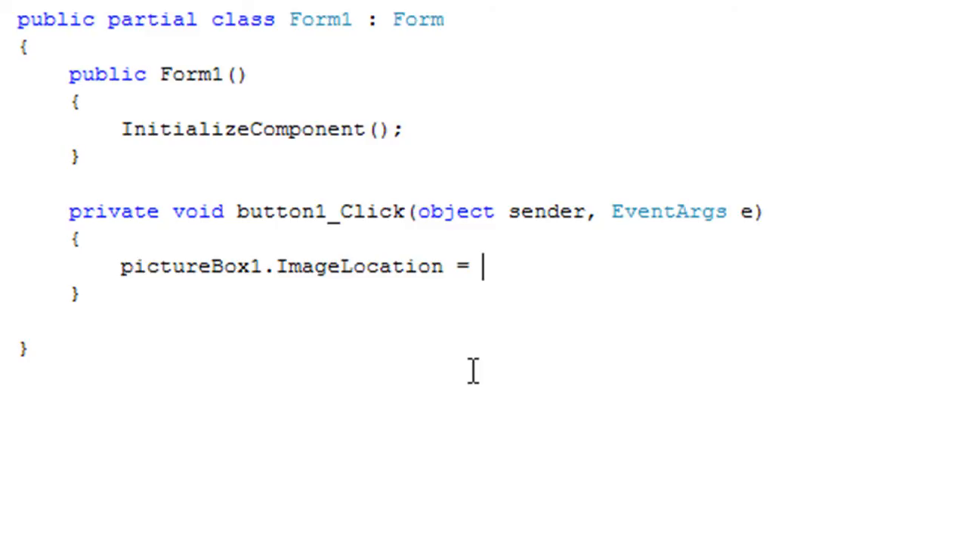
{"action": "type", "text": "\"http://aadatarecovery.com/DataPics/ist2_245"}
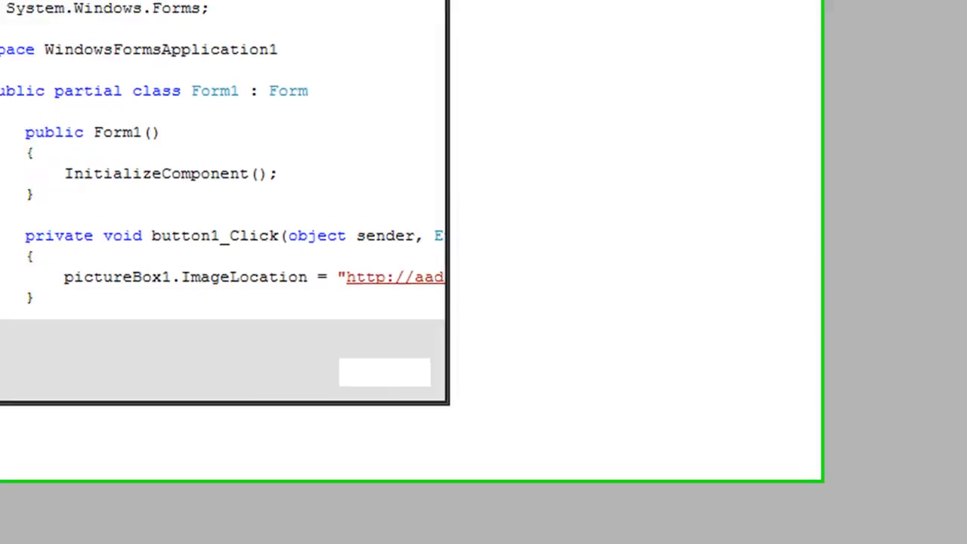
- Run the app with F5 and try Display twice; no image appears on the form
{"action": "left_click", "coordinate": [320, 15]}
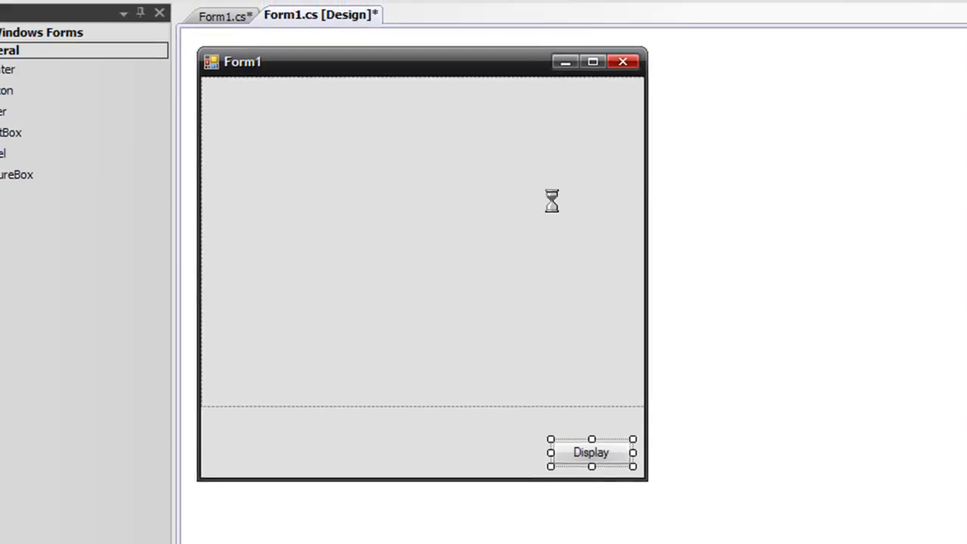
{"action": "key", "text": "F5"}
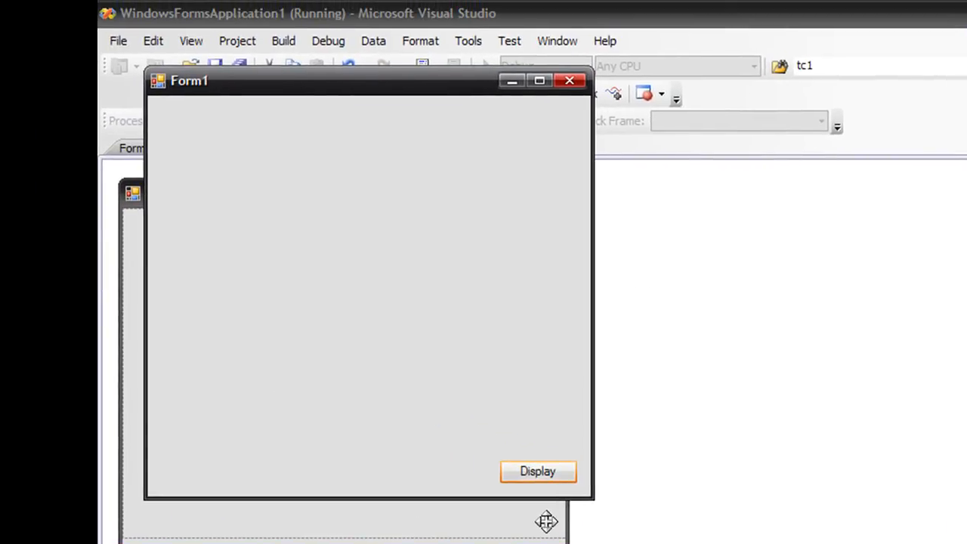
{"action": "left_click", "coordinate": [538, 471]}
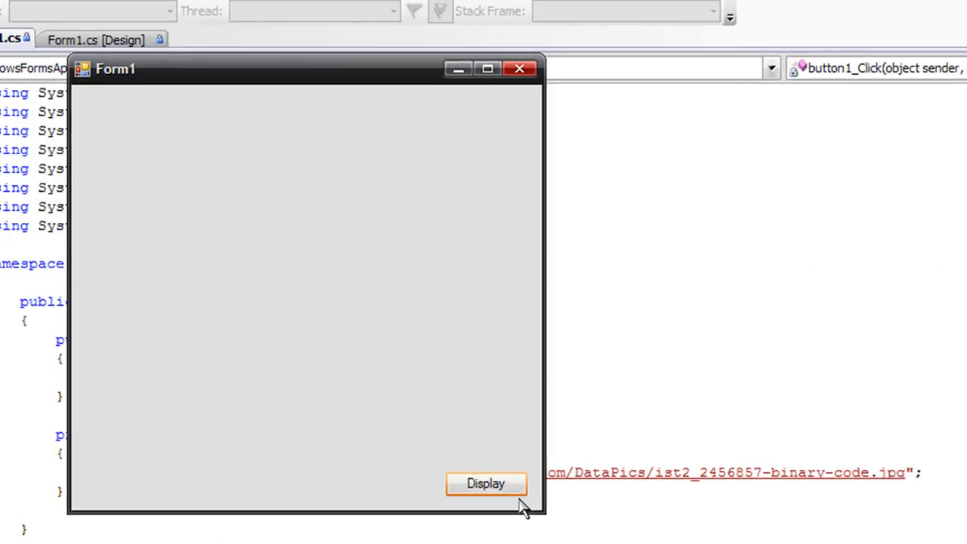
{"action": "mouse_move", "coordinate": [568, 453]}
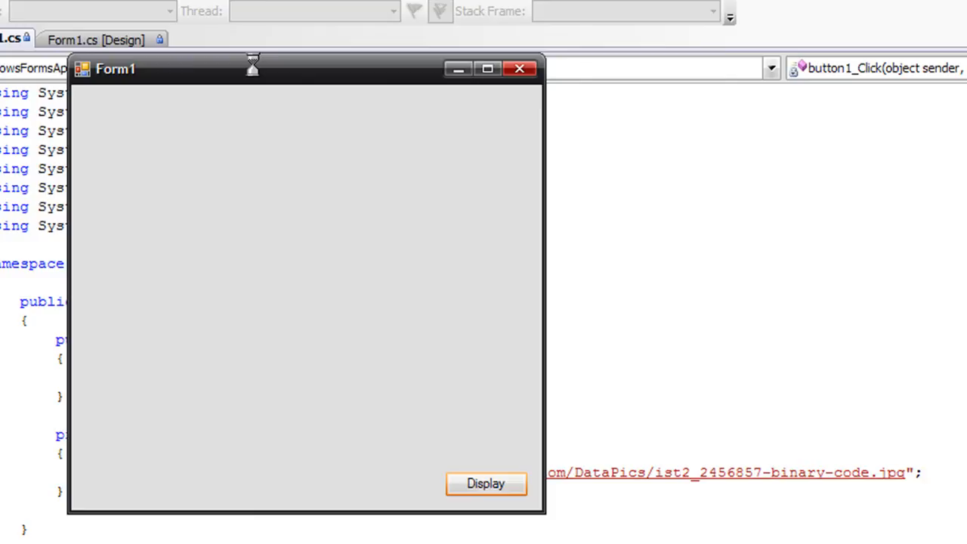
{"action": "left_click", "coordinate": [485, 484]}
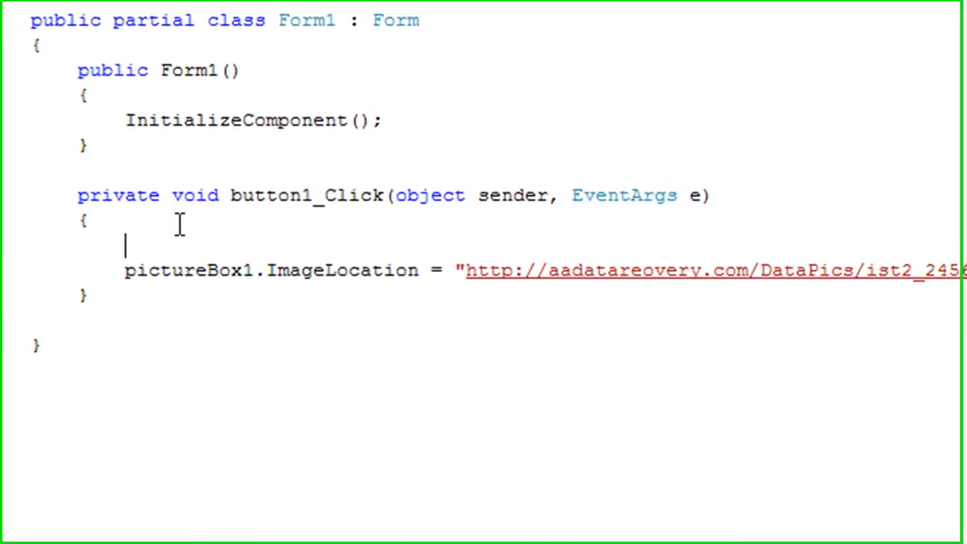
- Wrap the ImageLocation line in try, with catch showing MessageBox "Cannot display image!"
{"action": "type", "text": "try"}
{"action": "type", "text": "catch"}
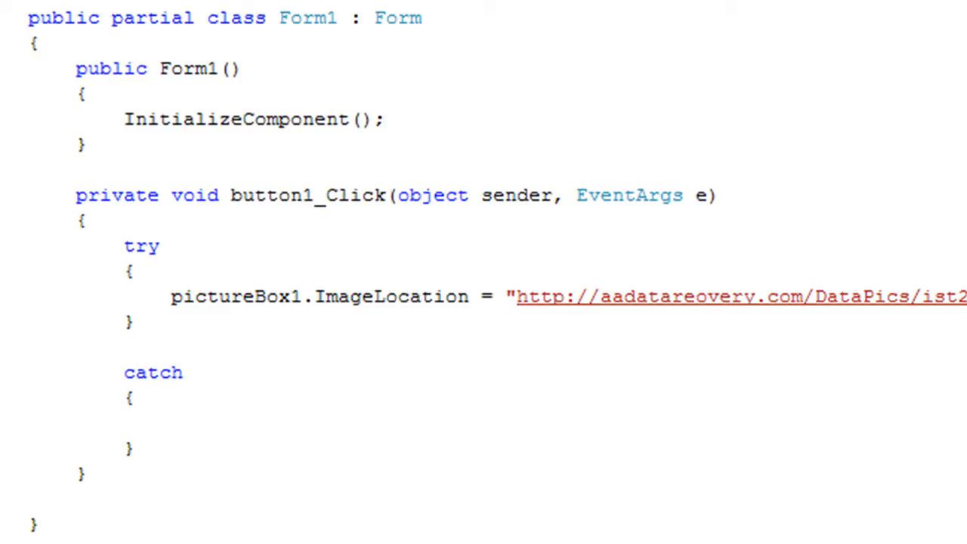
{"action": "type", "text": "messageBox.Show("}
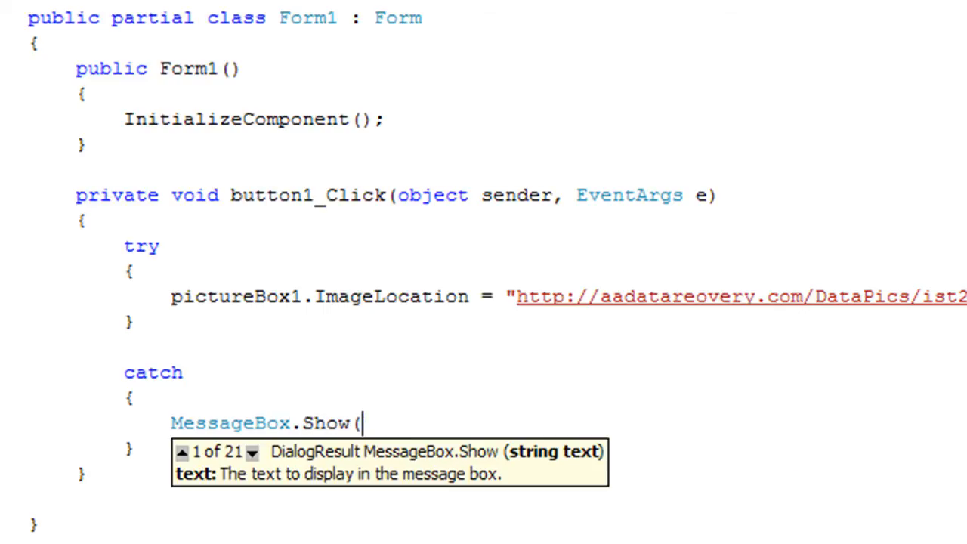
{"action": "type", "text": "\""}
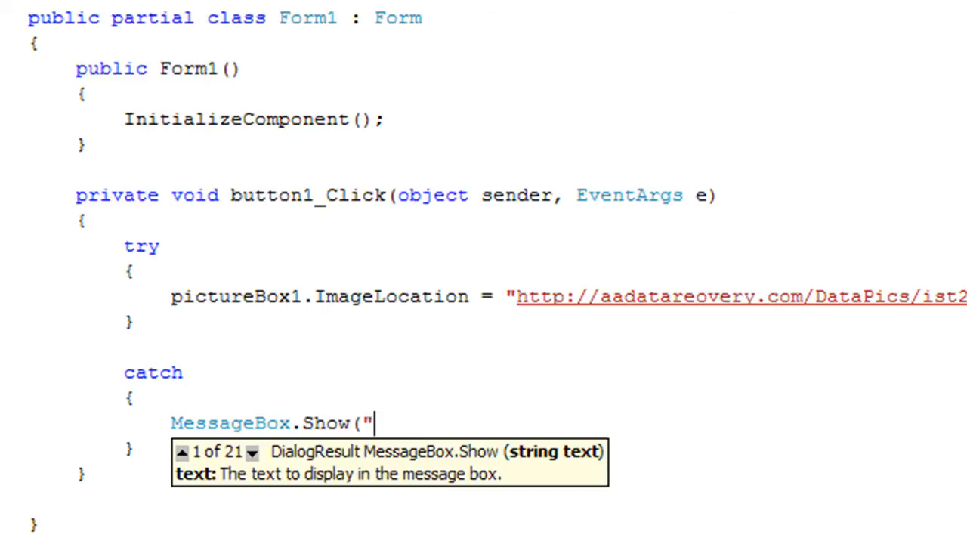
{"action": "type", "text": "C"}
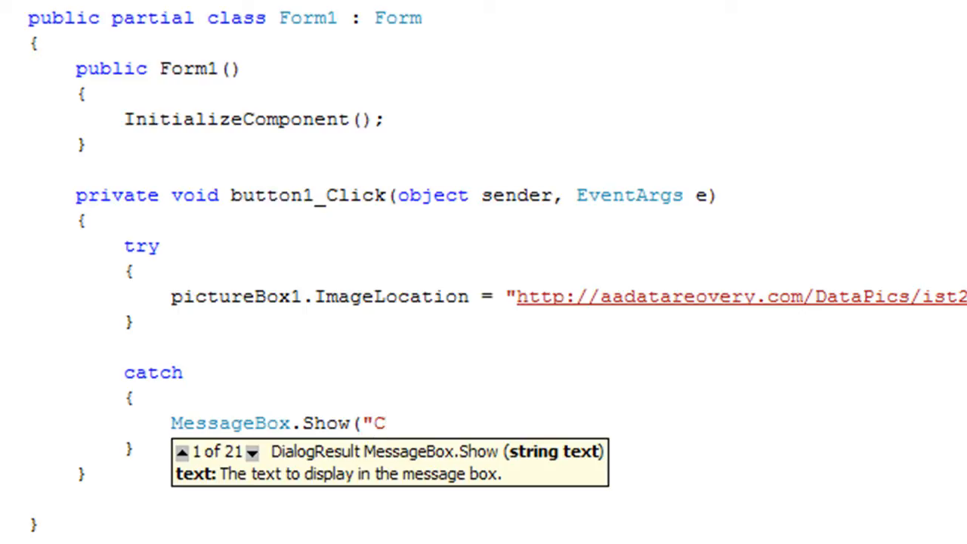
{"action": "type", "text": "annot display image"}
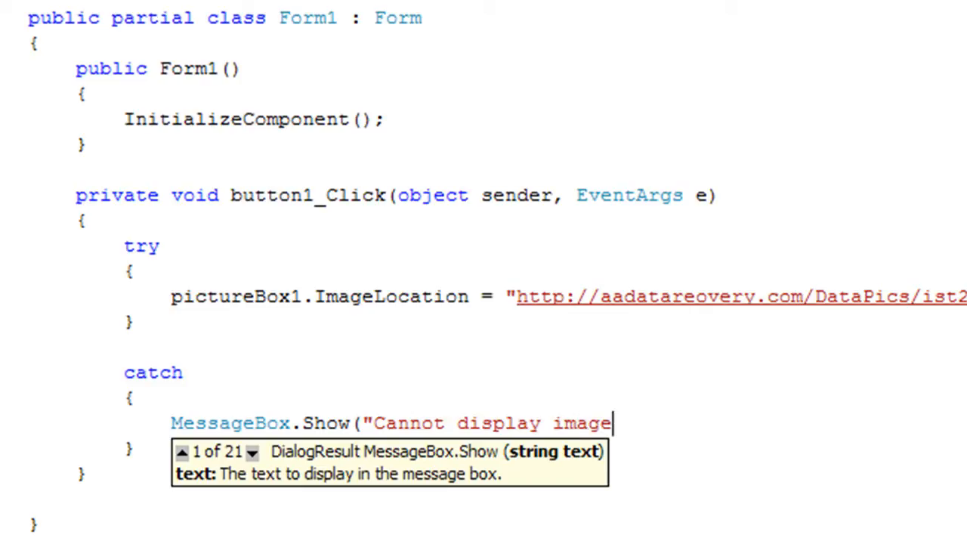
{"action": "type", "text": "!\""}
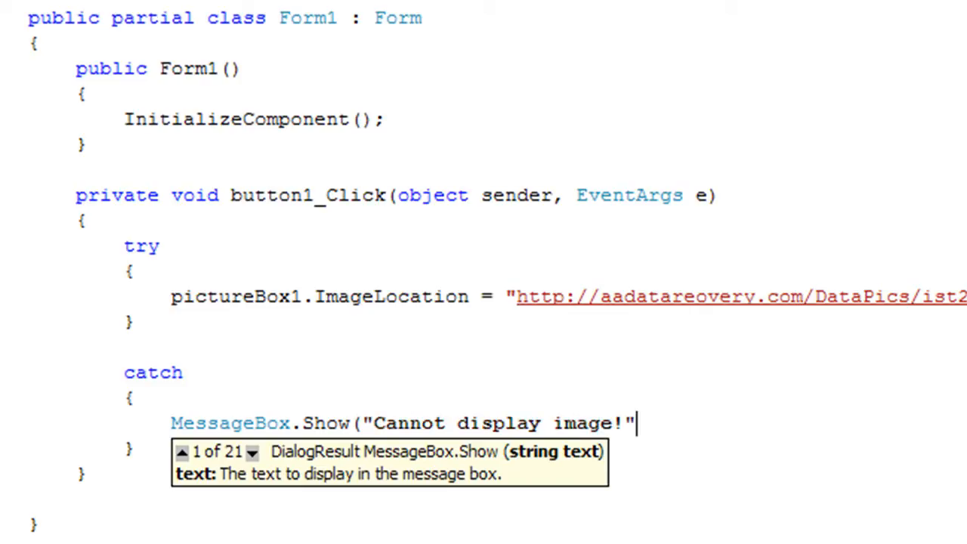
{"action": "type", "text": ");"}
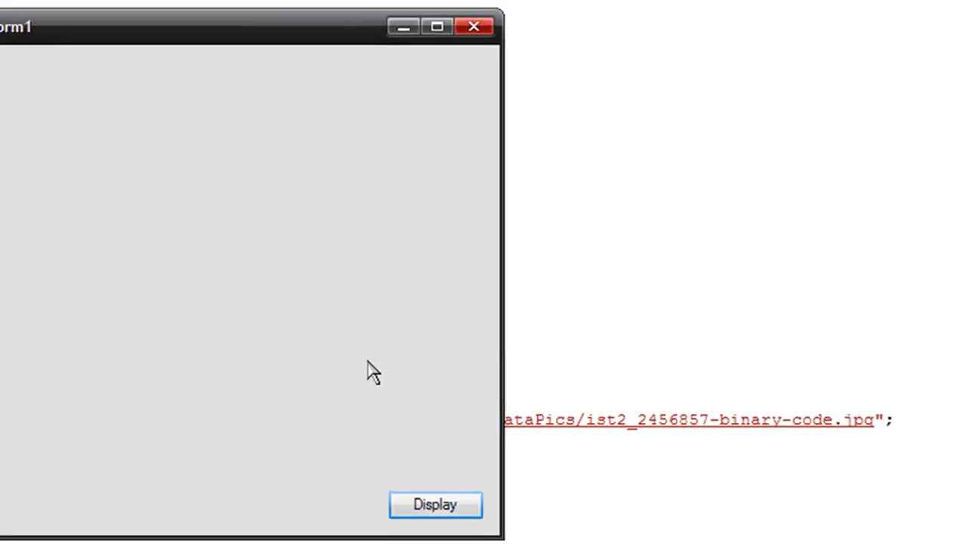
{"action": "left_click", "coordinate": [435, 505]}
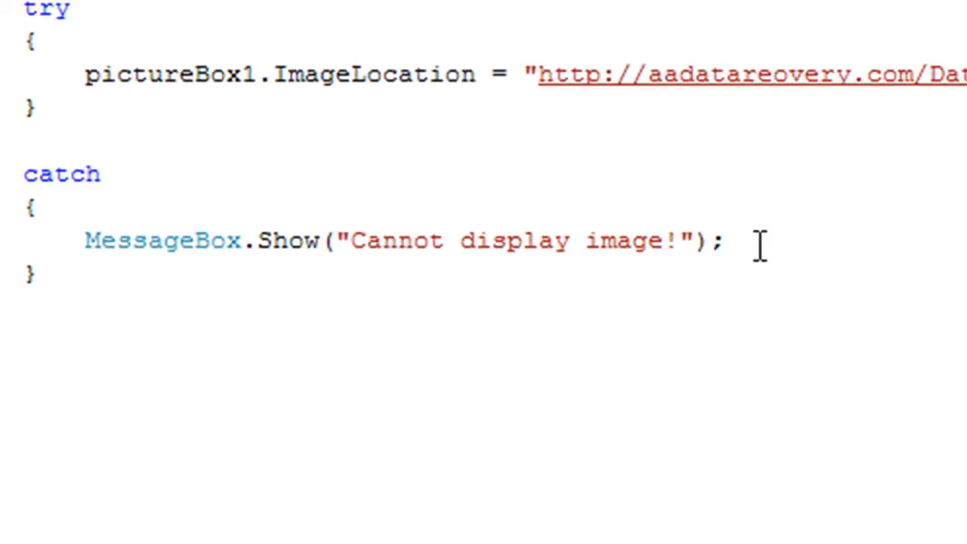
{"action": "mouse_move", "coordinate": [225, 272]}
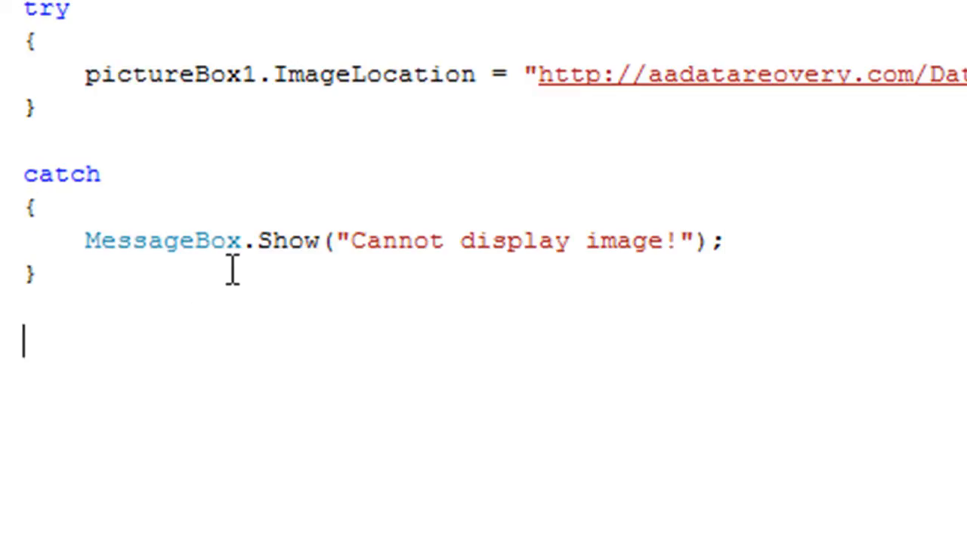
- Add an empty finally block after the catch and place the cursor inside it
{"action": "type", "text": "finnally"}
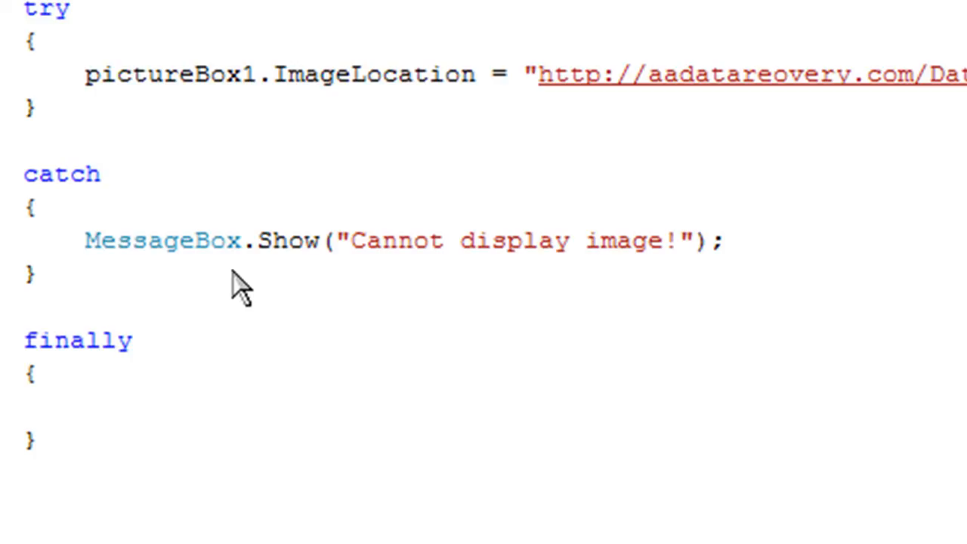
{"action": "left_click", "coordinate": [87, 408]}
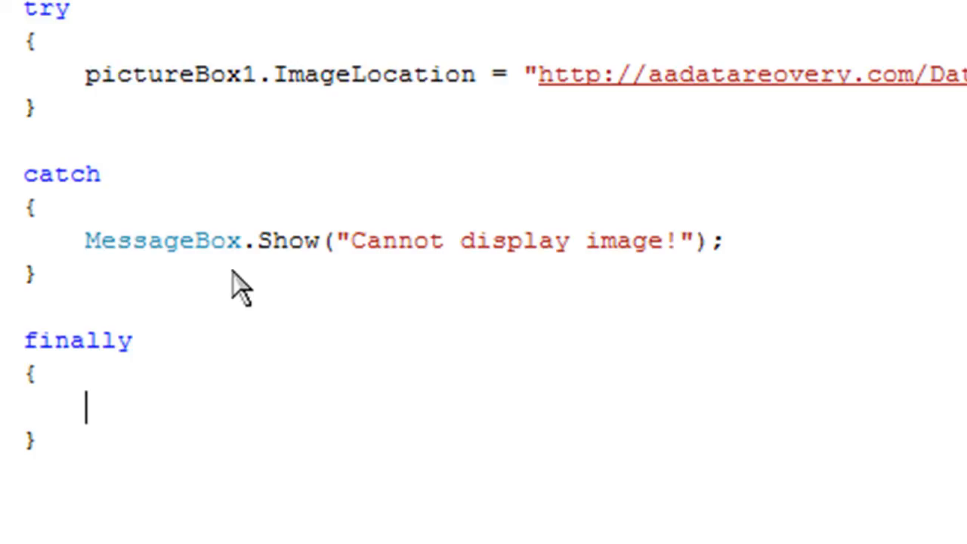